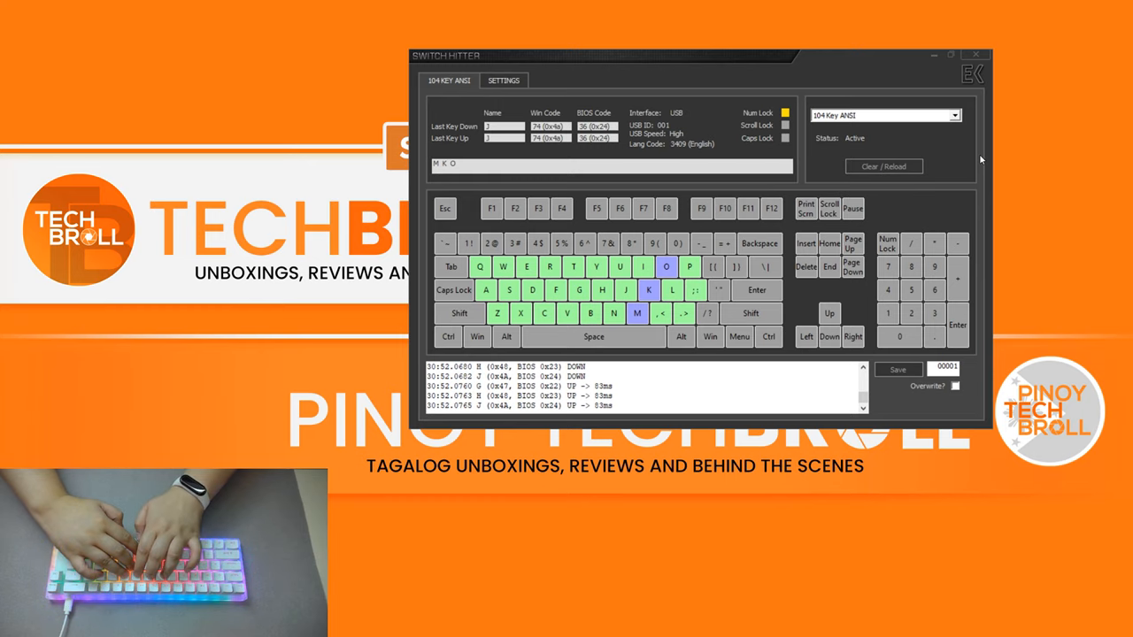
Step: Type 'DAS' to register key presses, then reset the 104-key ANSI layout with Clear / Reload
text(DAS)
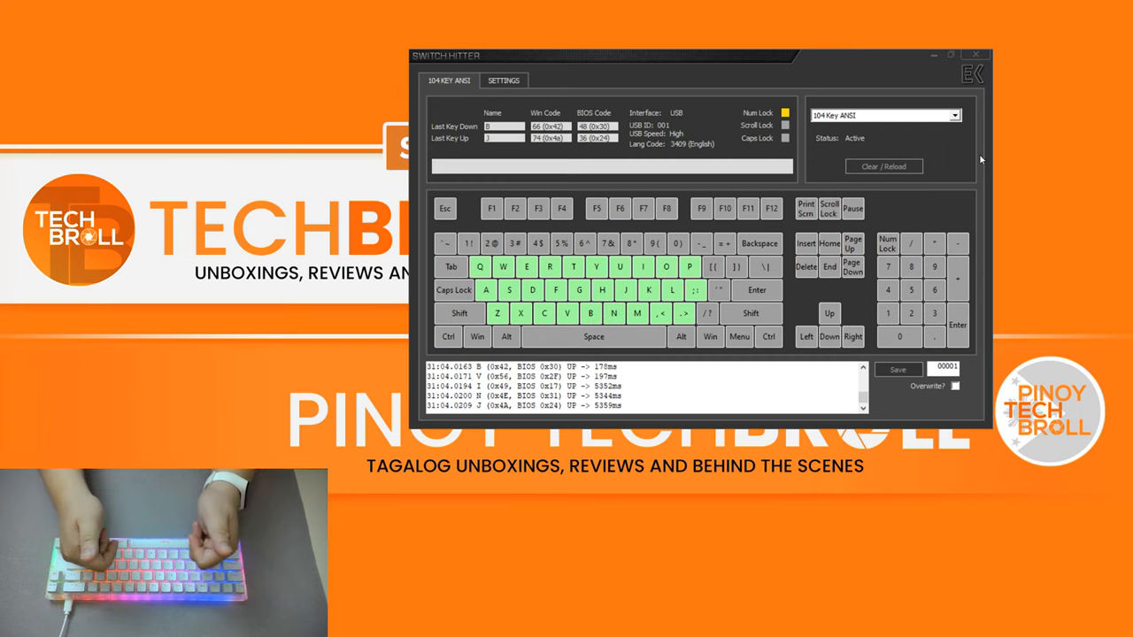
click(883, 167)
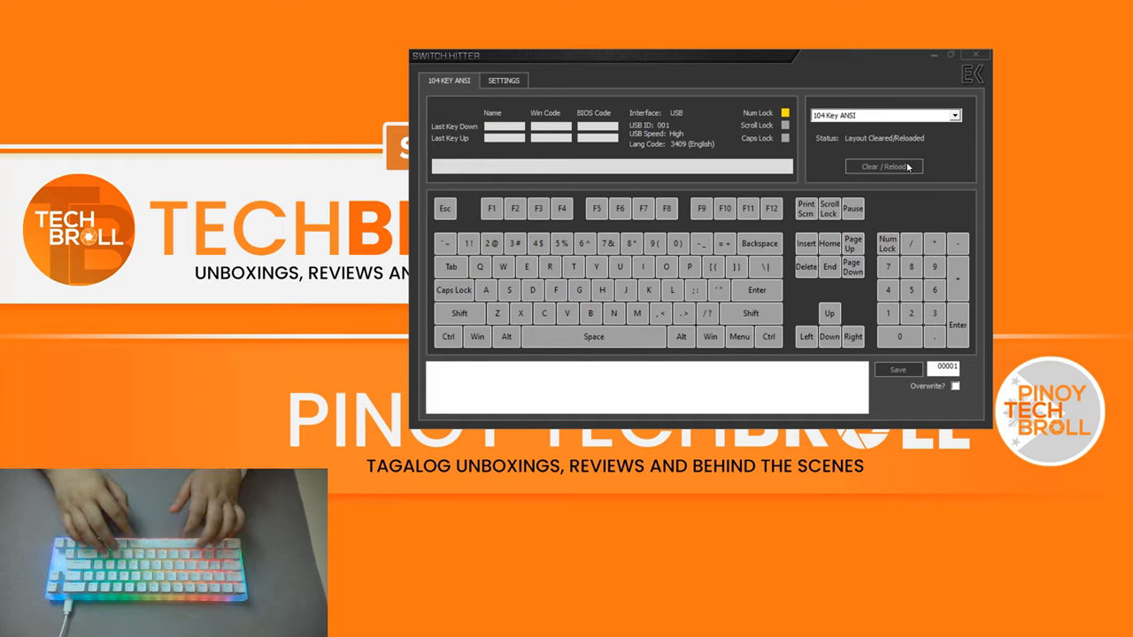